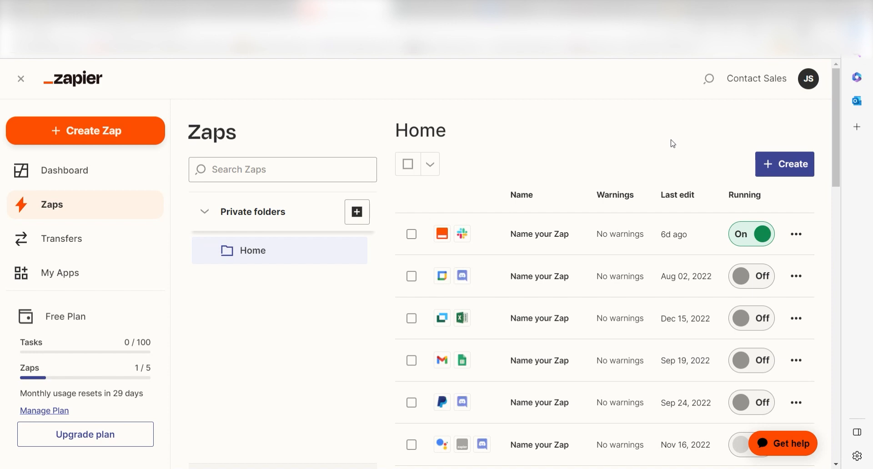
- Start a new Zap with Slack as the trigger app and a new-message-in-channel event
click(85, 131)
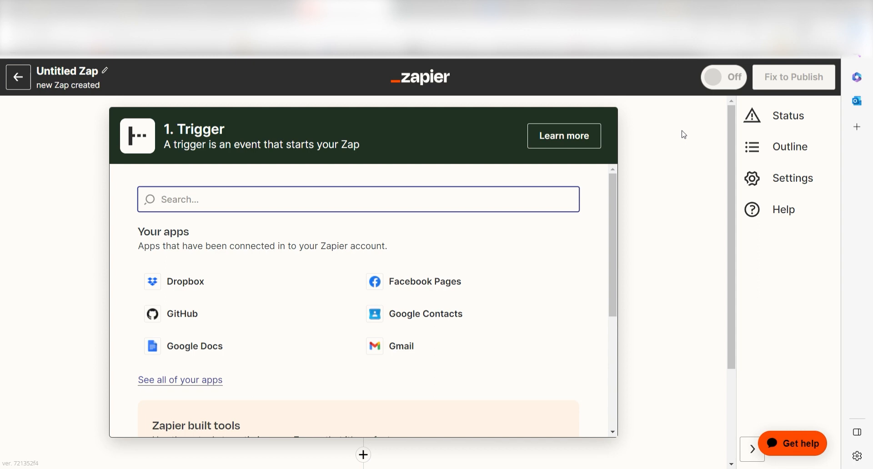
text(slack)
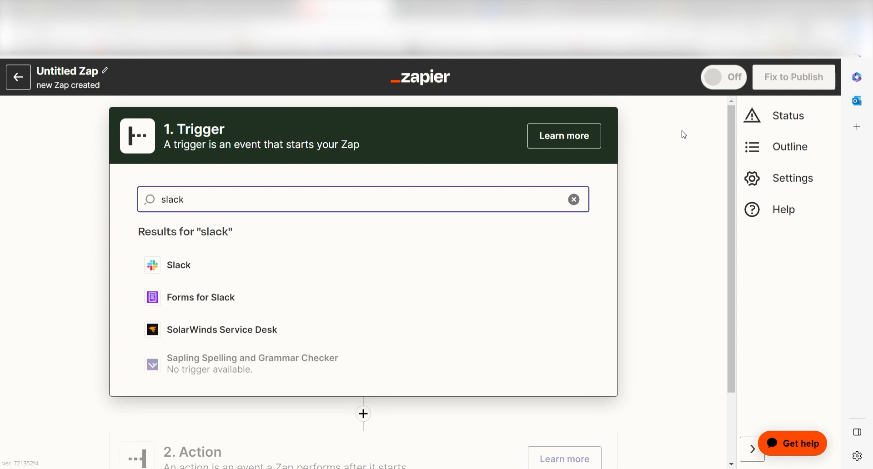
click(180, 264)
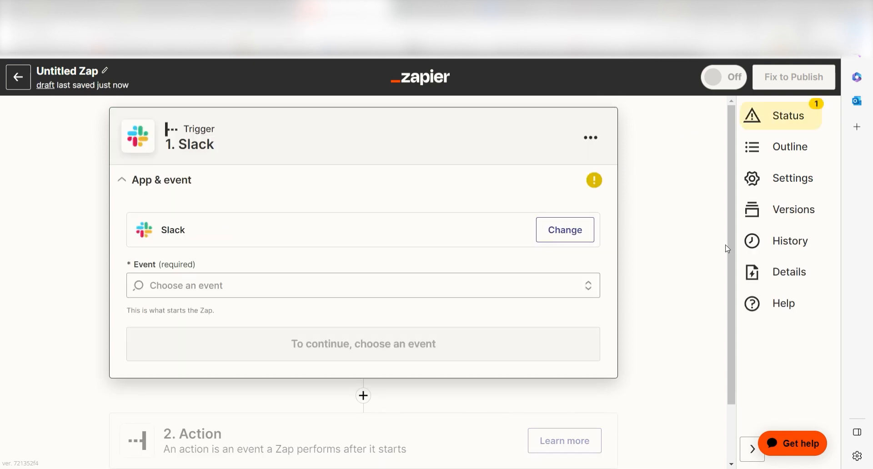
mouse_move(726, 303)
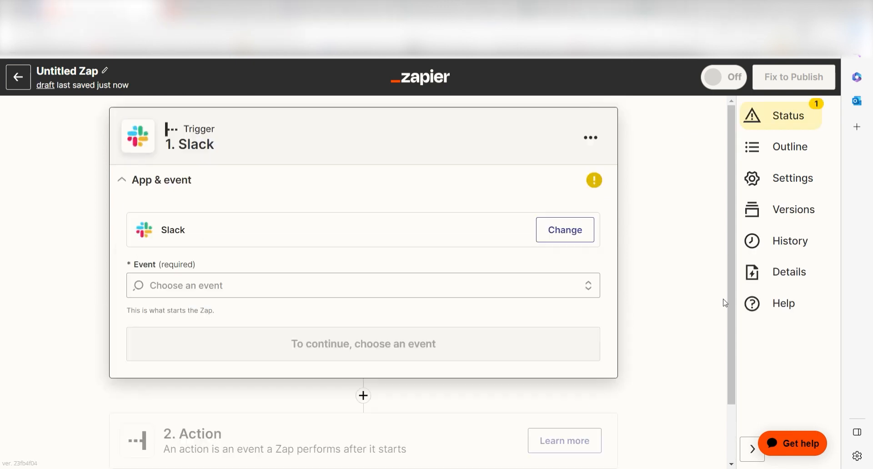
click(363, 286)
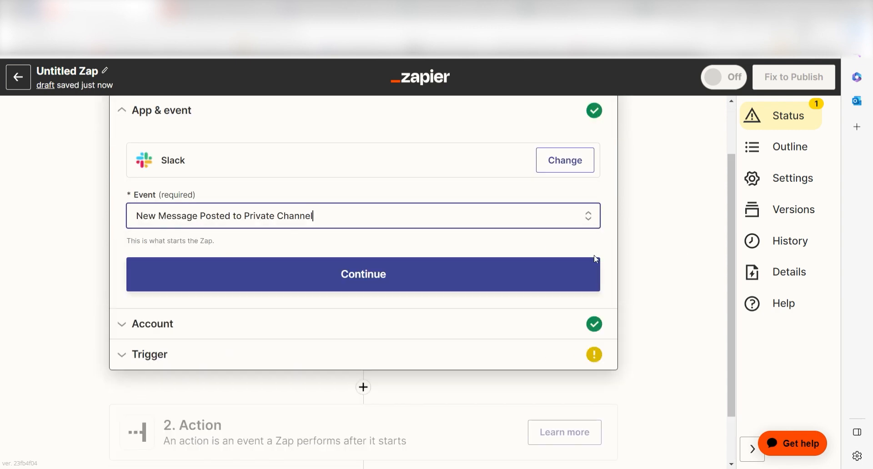
- Confirm the trigger event and allow Zapier access to the Zapier! Slack workspace
click(363, 273)
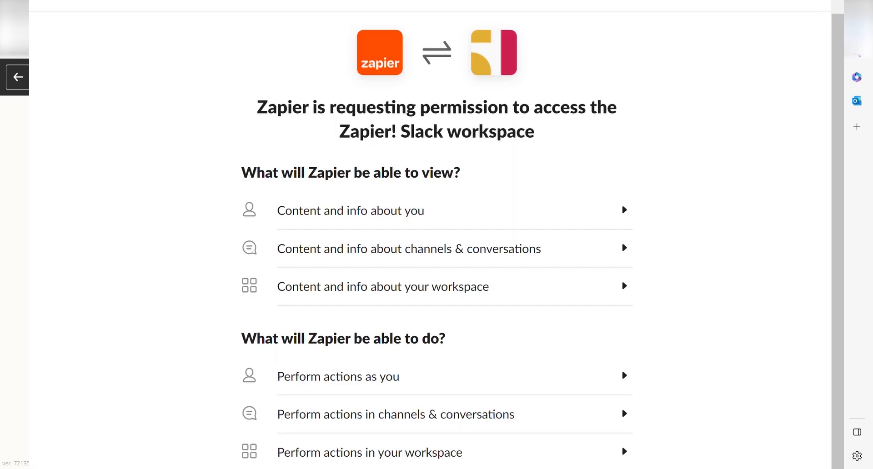
mouse_move(755, 178)
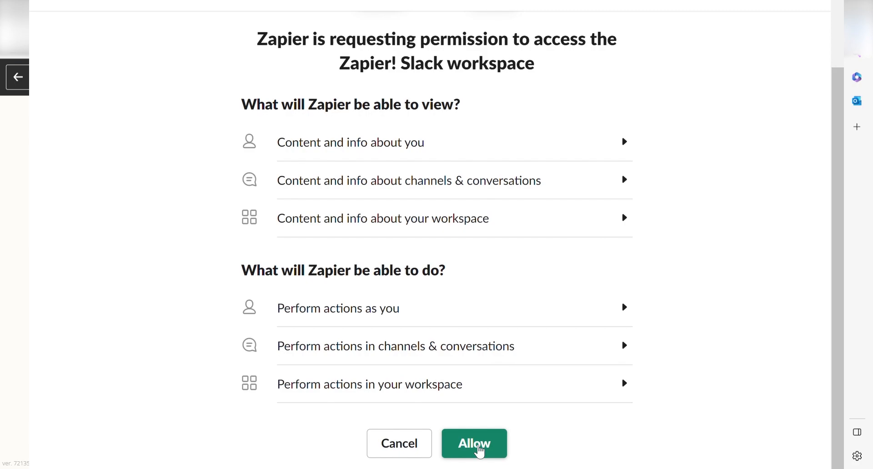
click(474, 443)
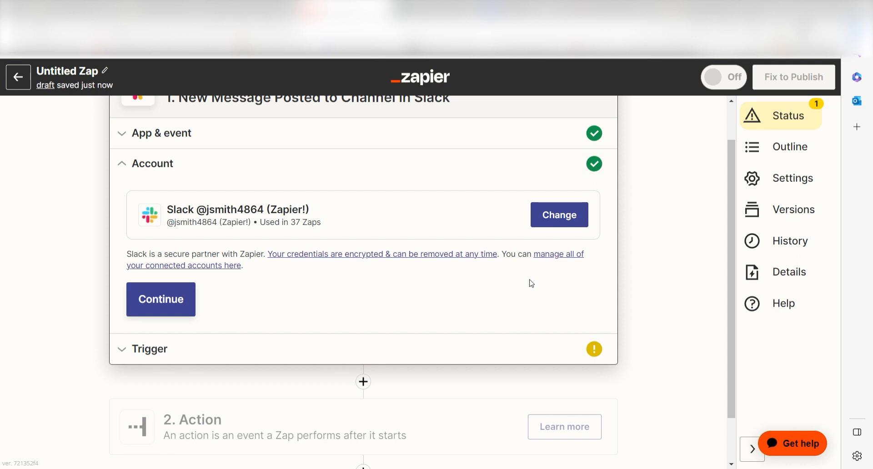
- Watch the image-creation channel with the connected account and test the trigger on a recent message
click(160, 300)
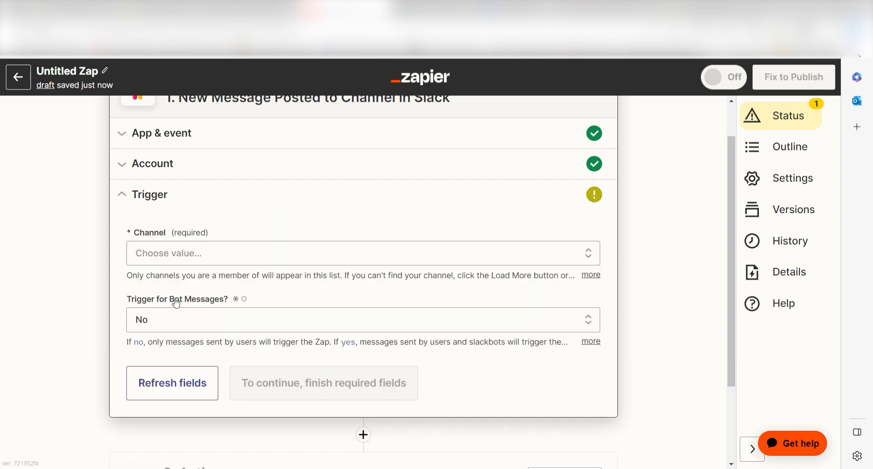
click(363, 254)
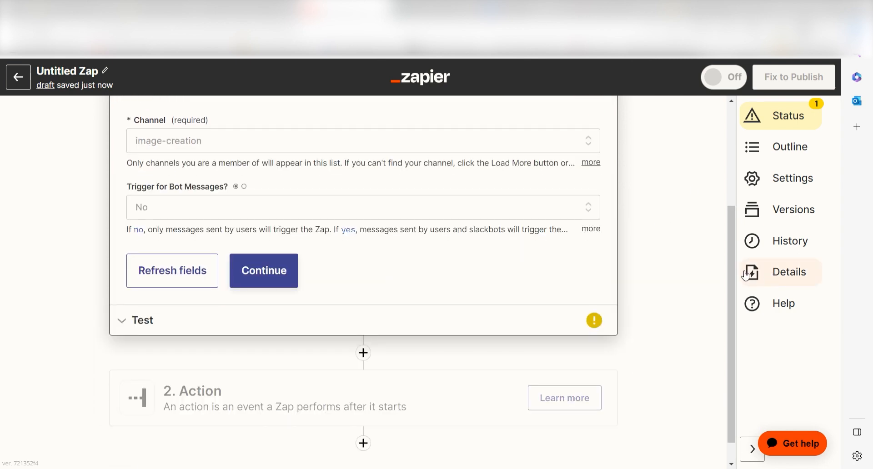
click(264, 271)
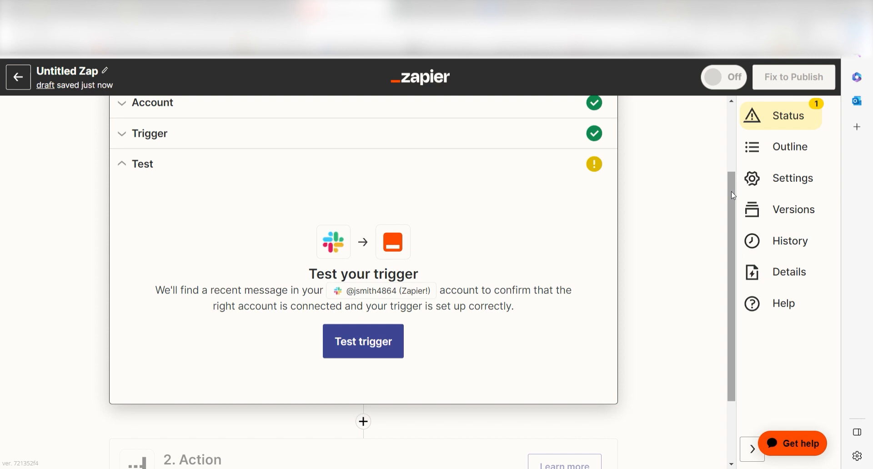
mouse_move(711, 214)
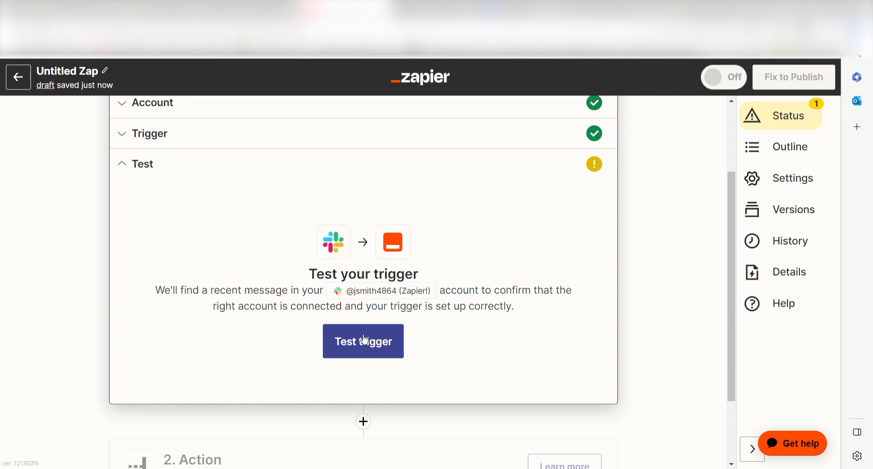
click(363, 341)
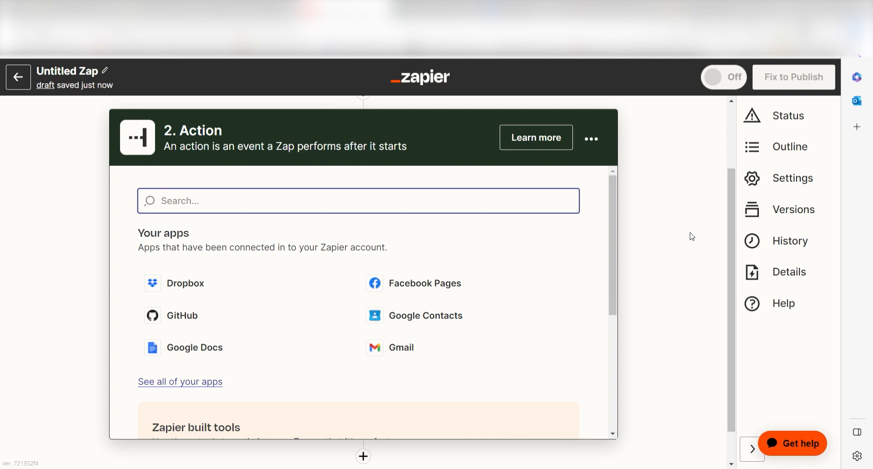
- Make step 2 OpenAI (GPT-3 & DALL·E) with the Generate Image event and continue
text(gpt)
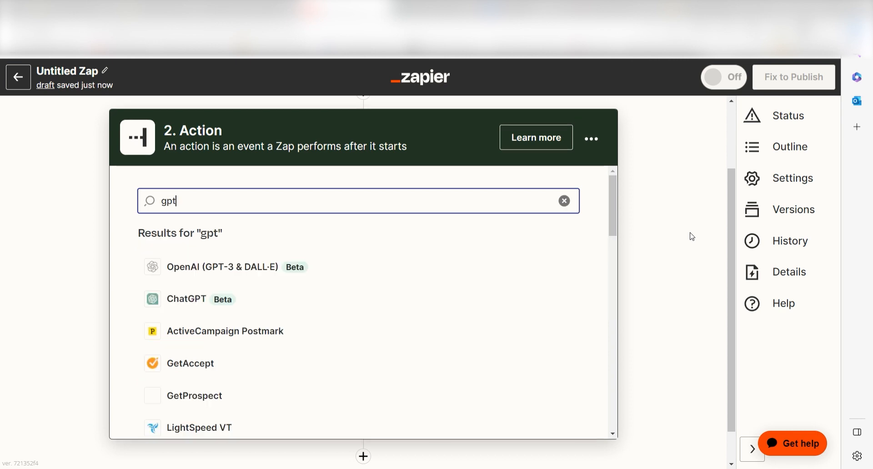
click(222, 266)
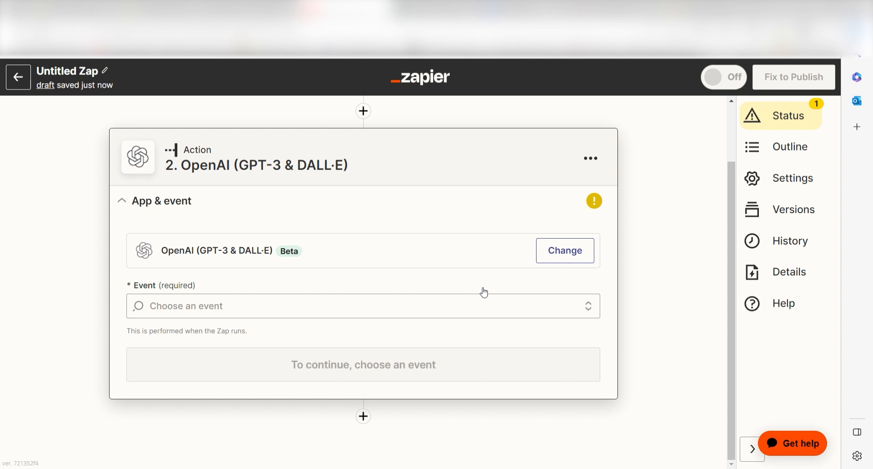
click(362, 305)
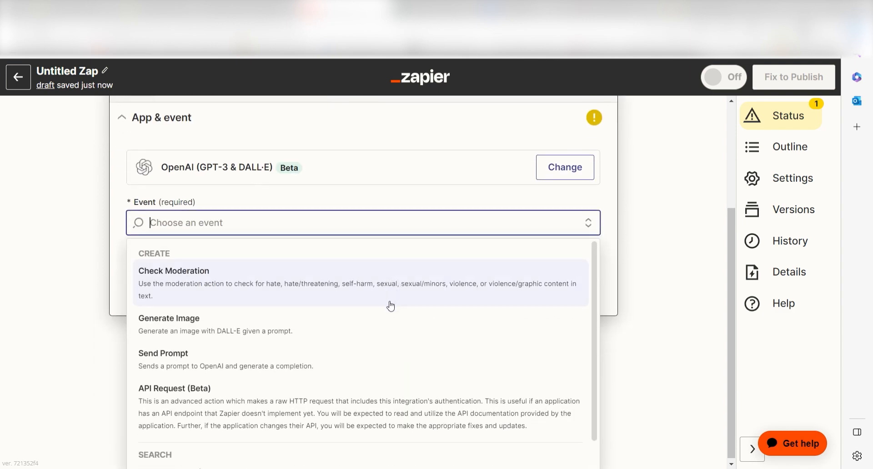
click(169, 323)
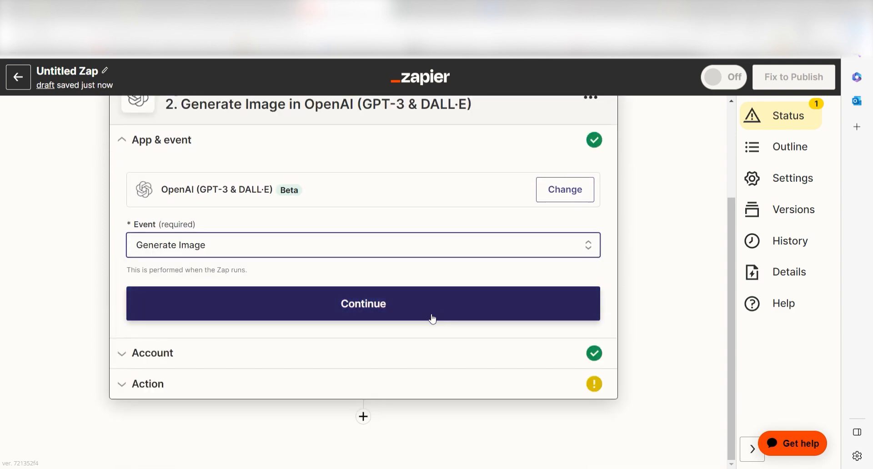
click(363, 303)
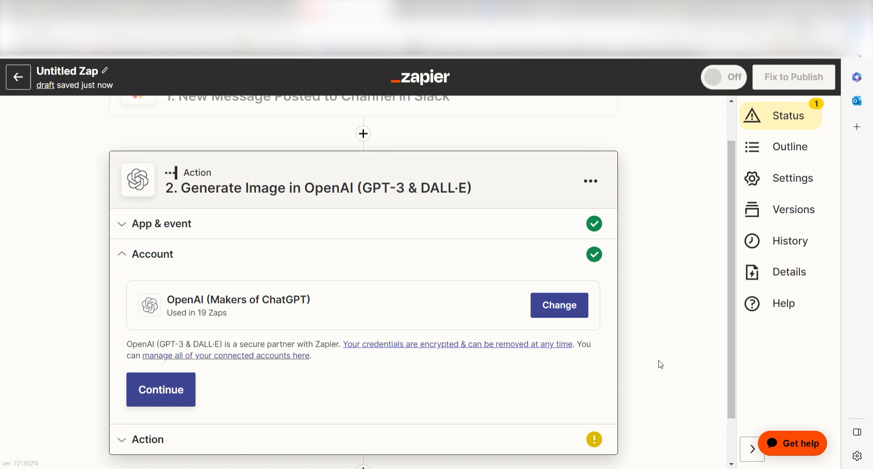
mouse_move(383, 371)
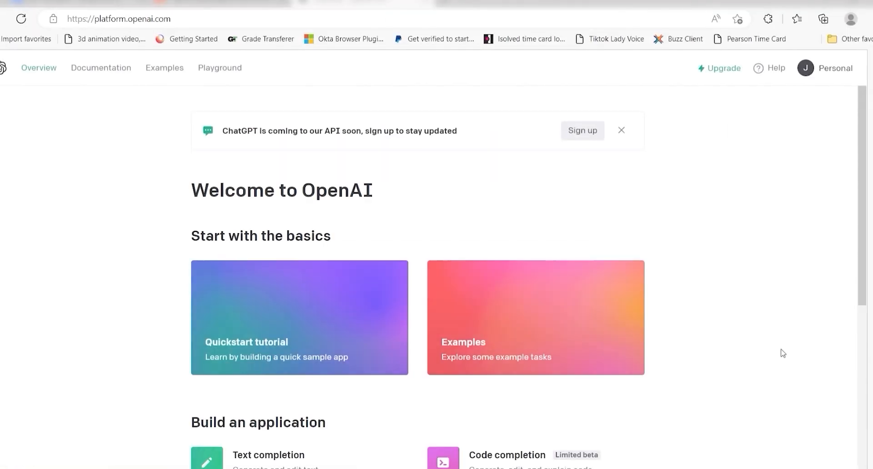
- View the secret API keys in the OpenAI Platform account menu and return to Zapier's access prompt
click(834, 68)
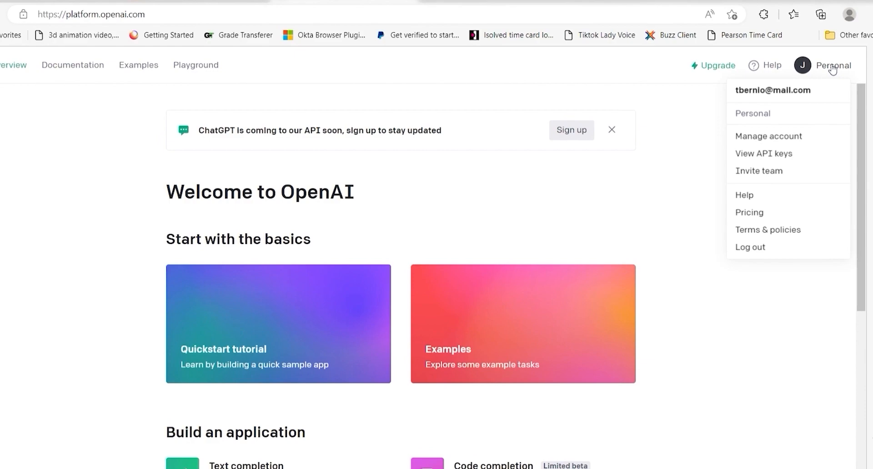
click(764, 152)
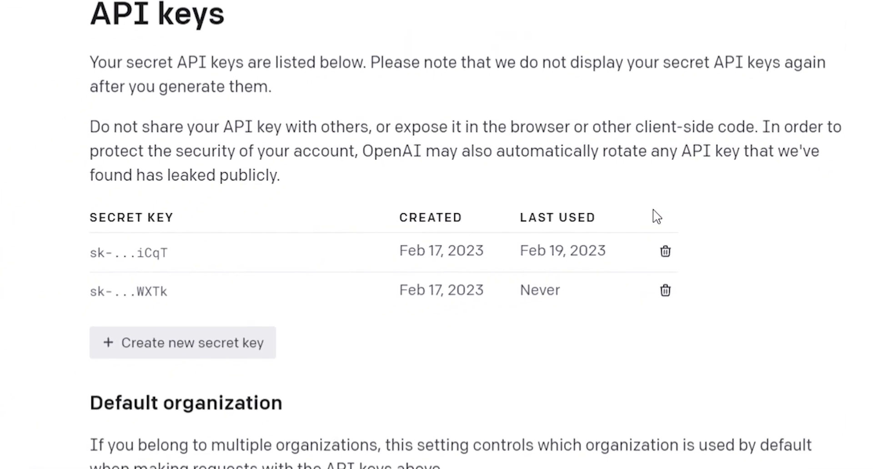
click(183, 342)
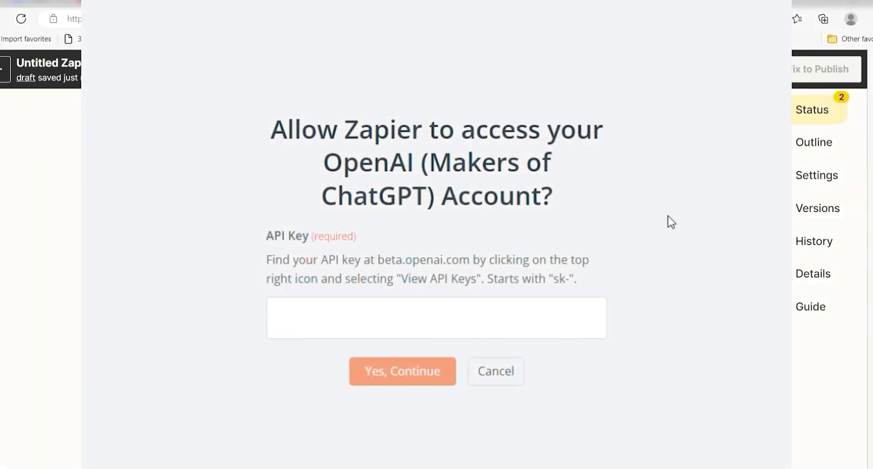
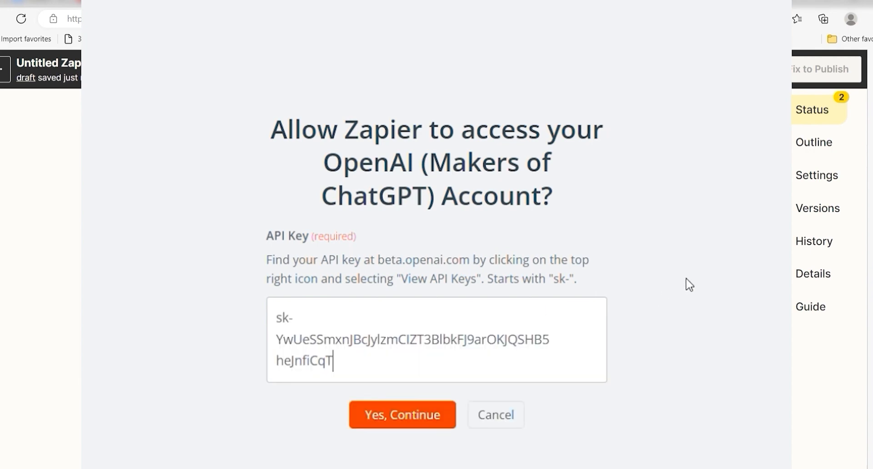
- Enter the OpenAI secret API key and confirm to connect the OpenAI account
click(402, 415)
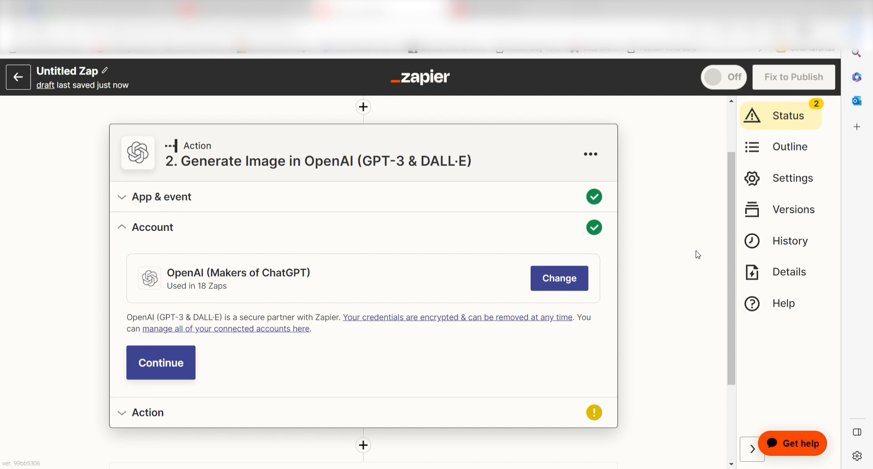
- Use the Slack message text as the image prompt and run a test generation
click(160, 362)
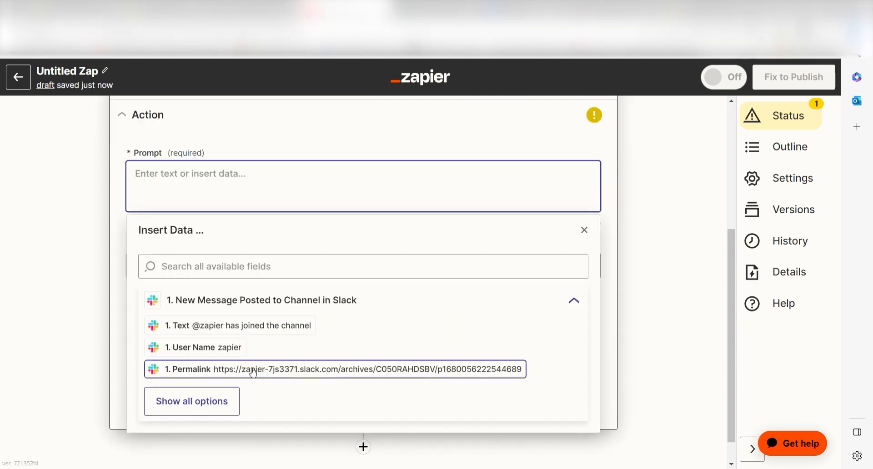
click(237, 324)
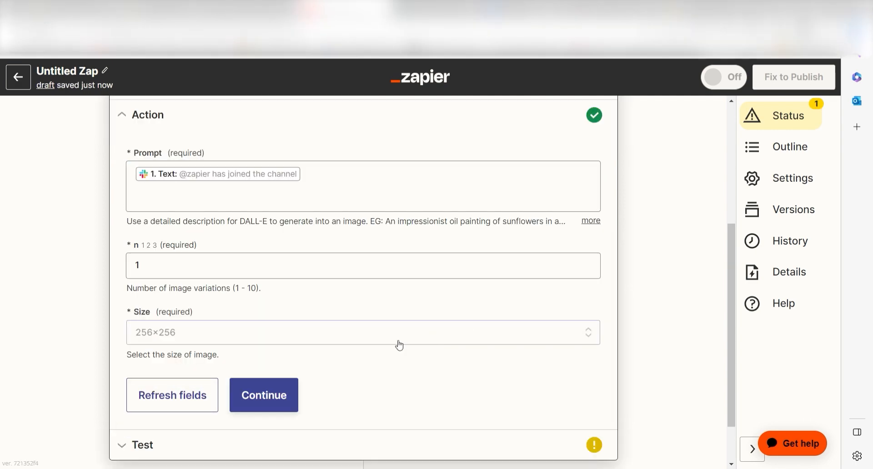
click(263, 396)
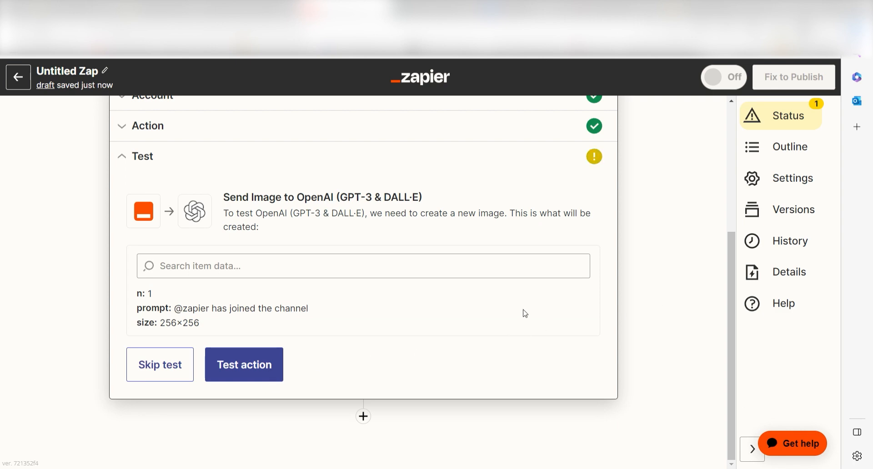
click(244, 364)
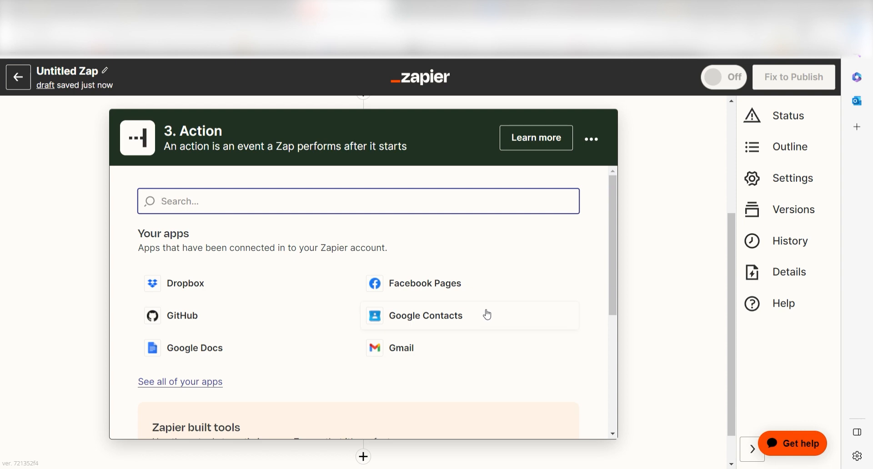
mouse_move(651, 296)
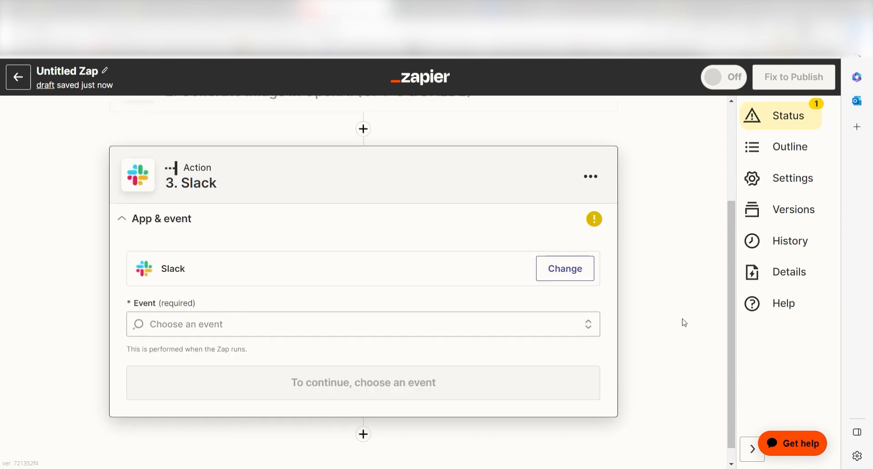
- Choose Slack's Send Channel Message event for step 3 and reveal its message fields
click(363, 324)
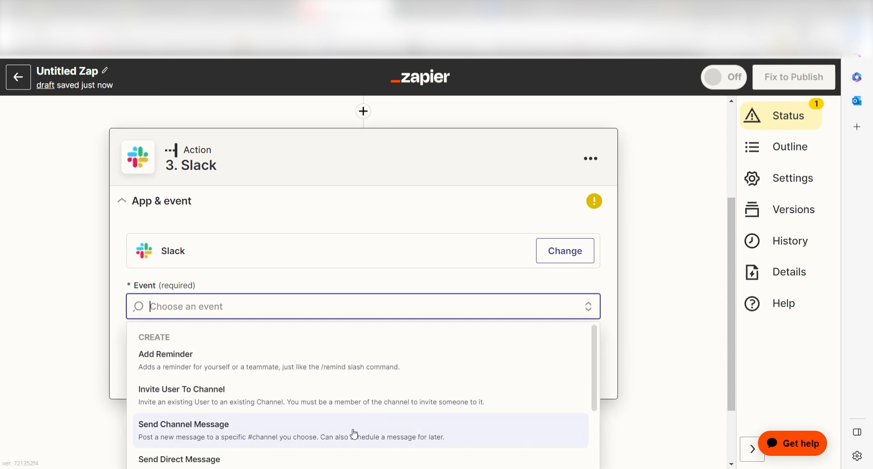
click(183, 424)
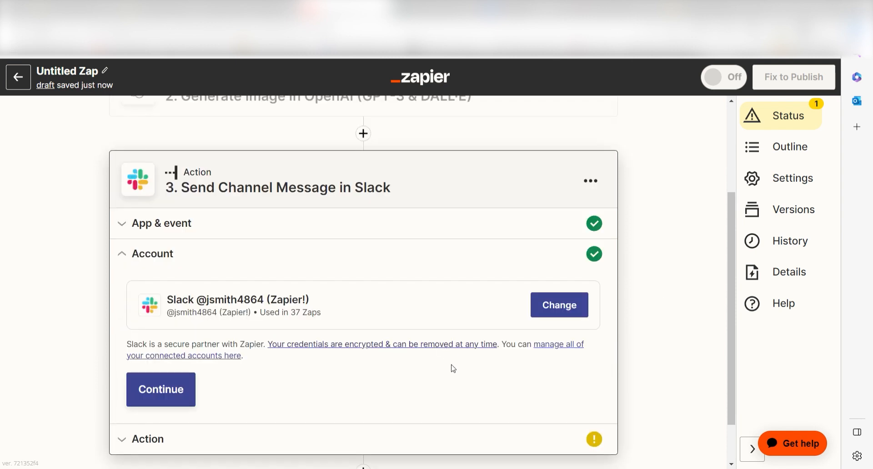
scroll(down, 3)
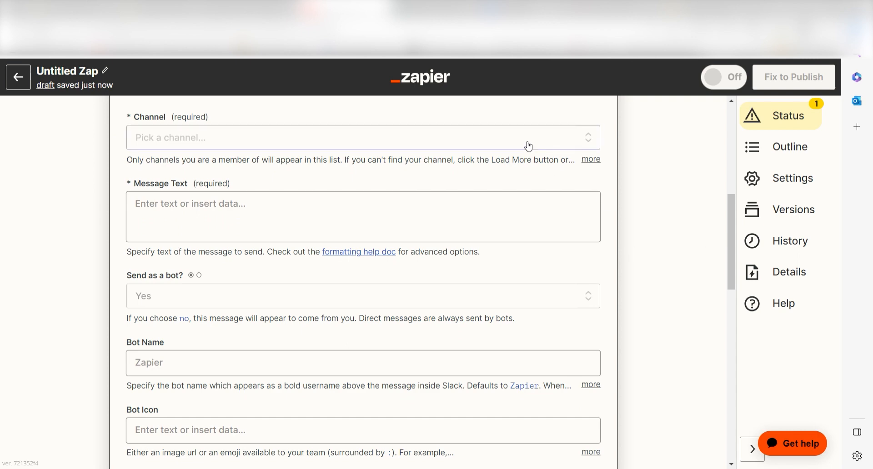
- Post to the random channel with text 'check out this post that was created by DALL-E' and send a test message
click(363, 138)
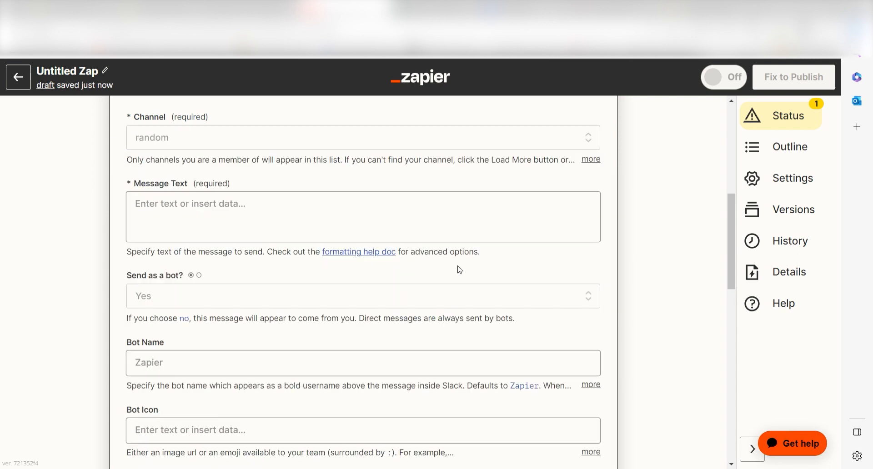
click(363, 217)
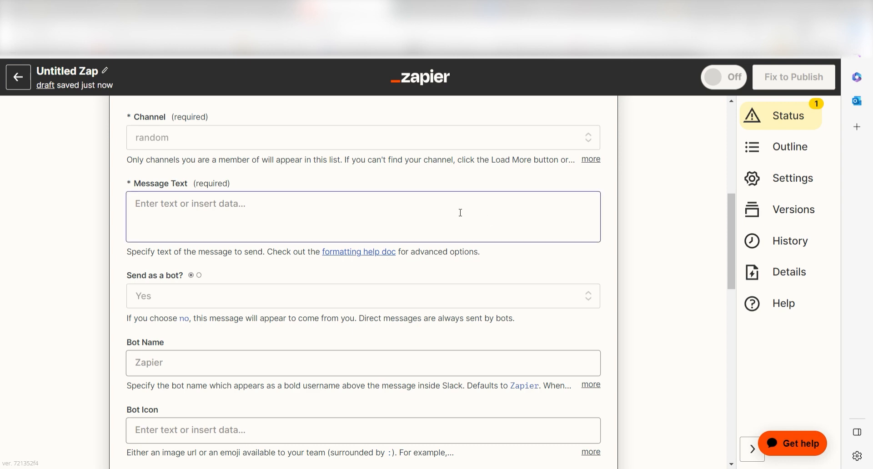
click(363, 217)
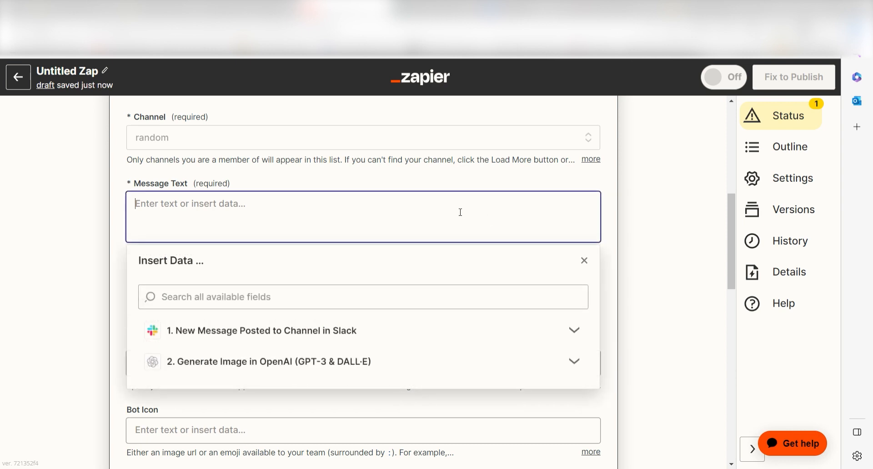
text(check out this post that was created by)
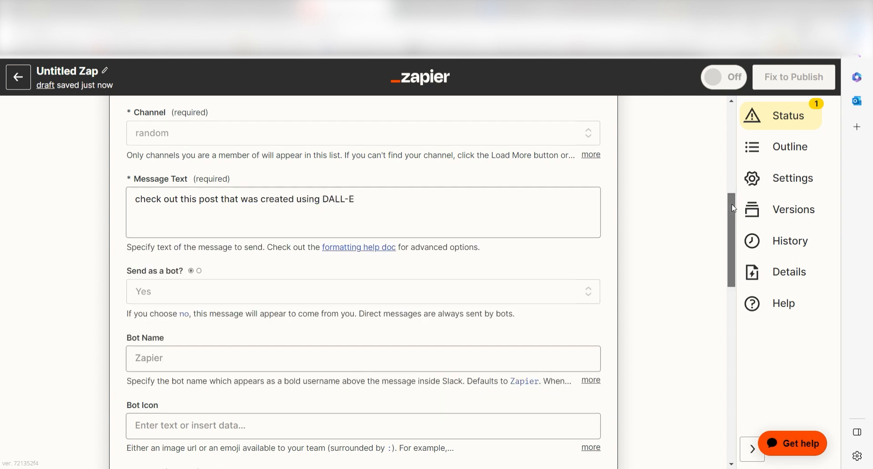
text(DA)
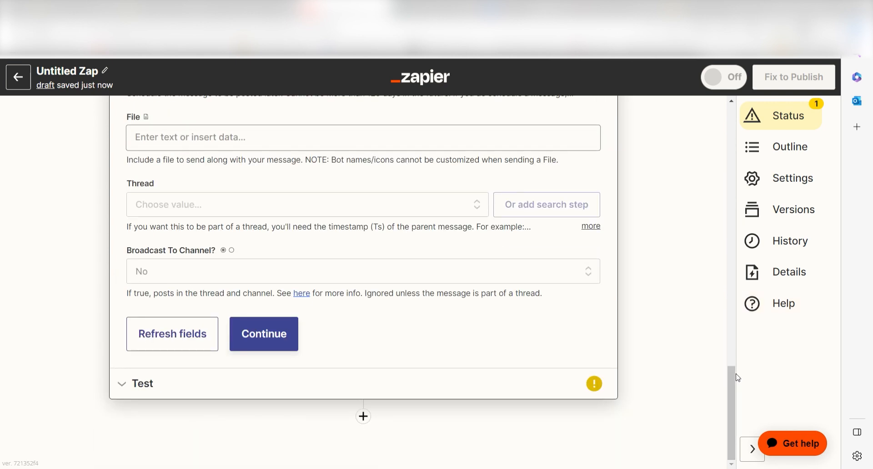
click(263, 334)
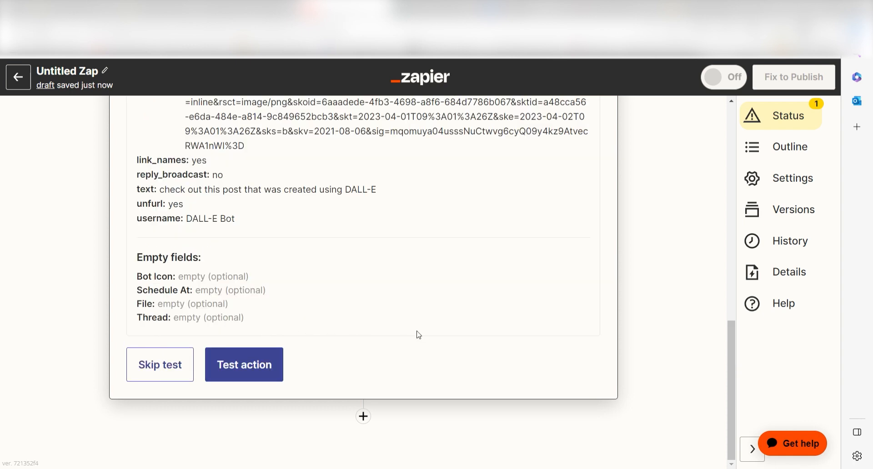
click(244, 365)
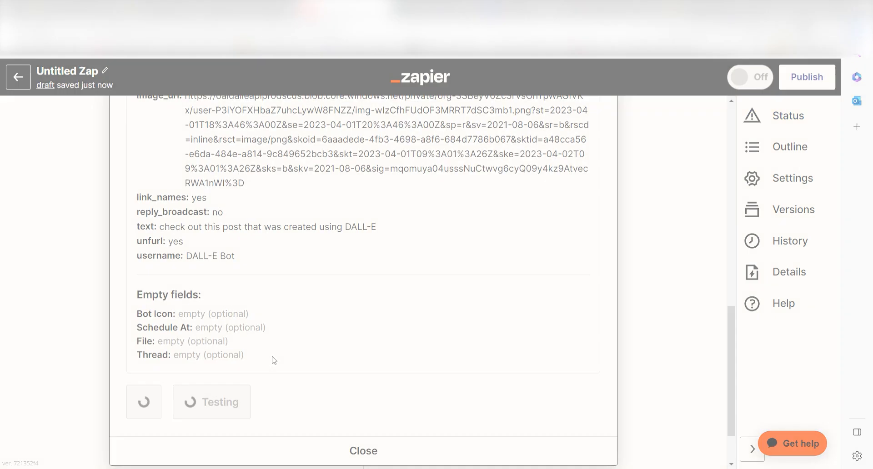